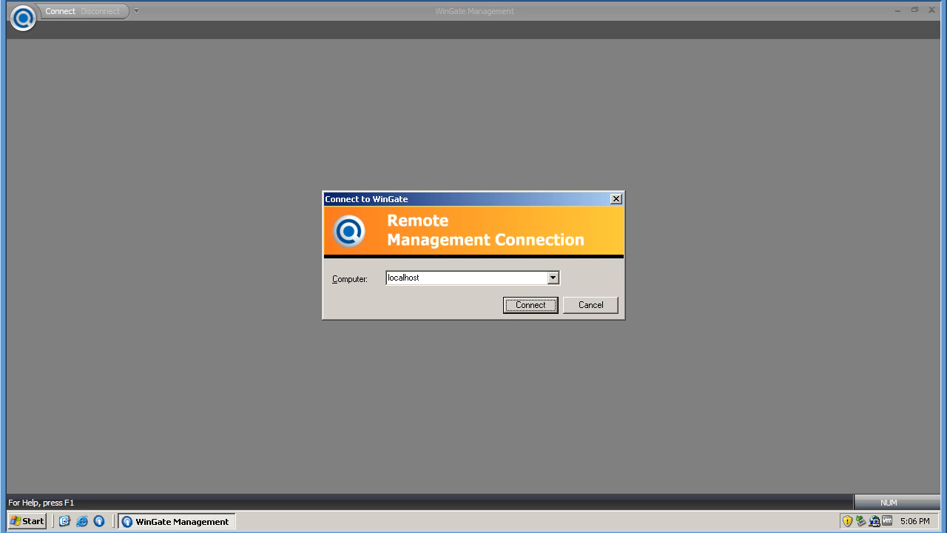
Connect to WinGate on localhost and acknowledge the License required warning
left_click(529, 304)
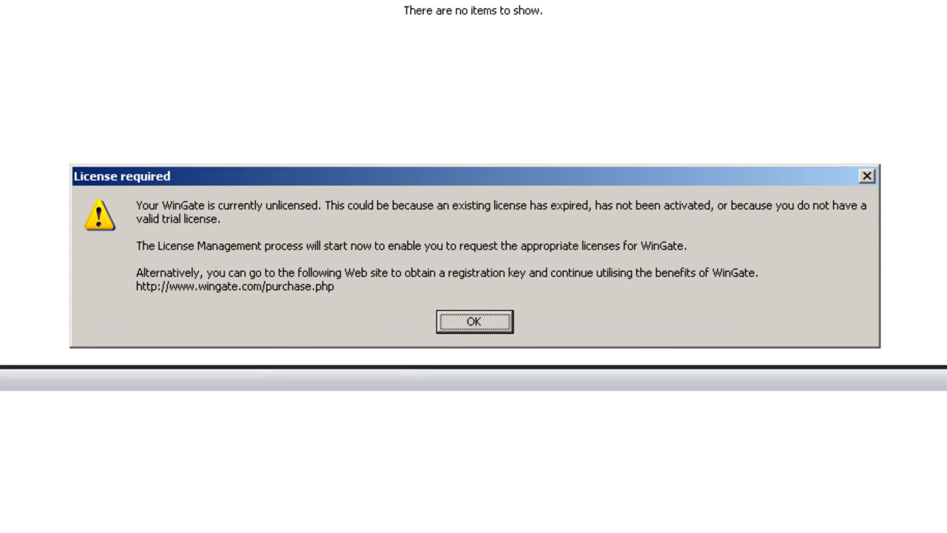
left_click(474, 321)
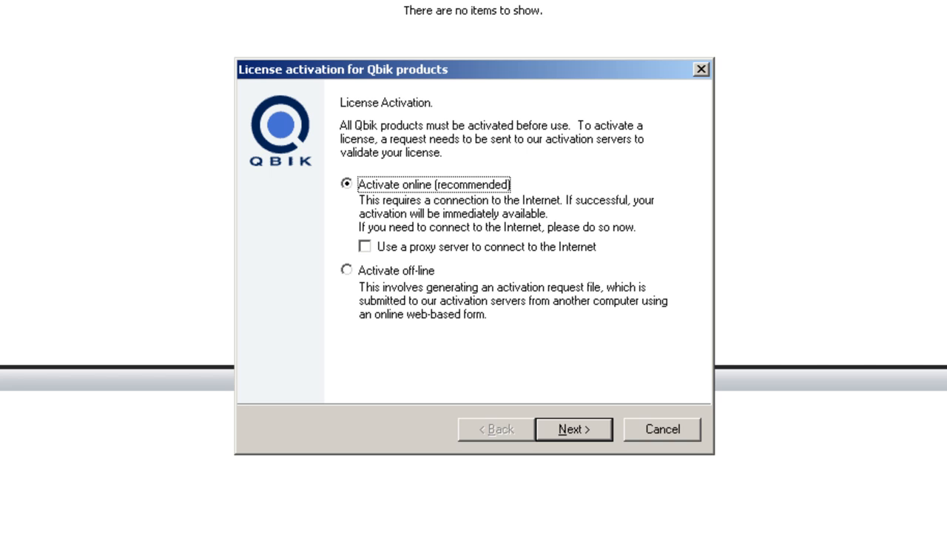
Choose the free 30-day WinGate trial in the activation wizard and continue to offline activation
left_click(346, 269)
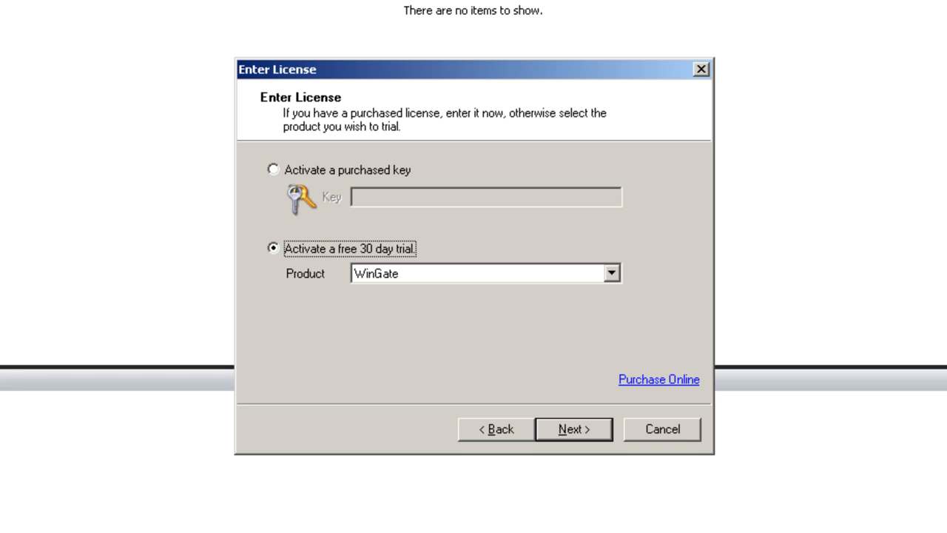
left_click(273, 170)
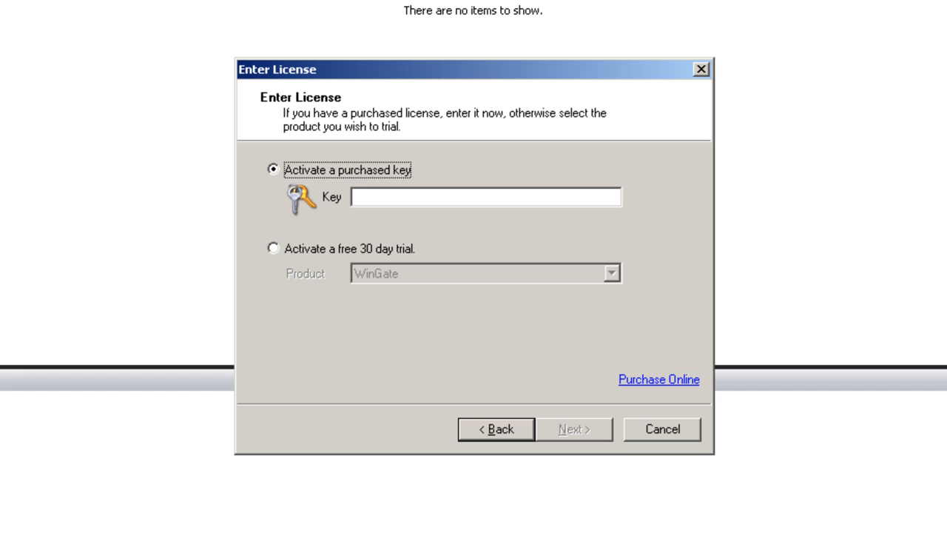
left_click(274, 248)
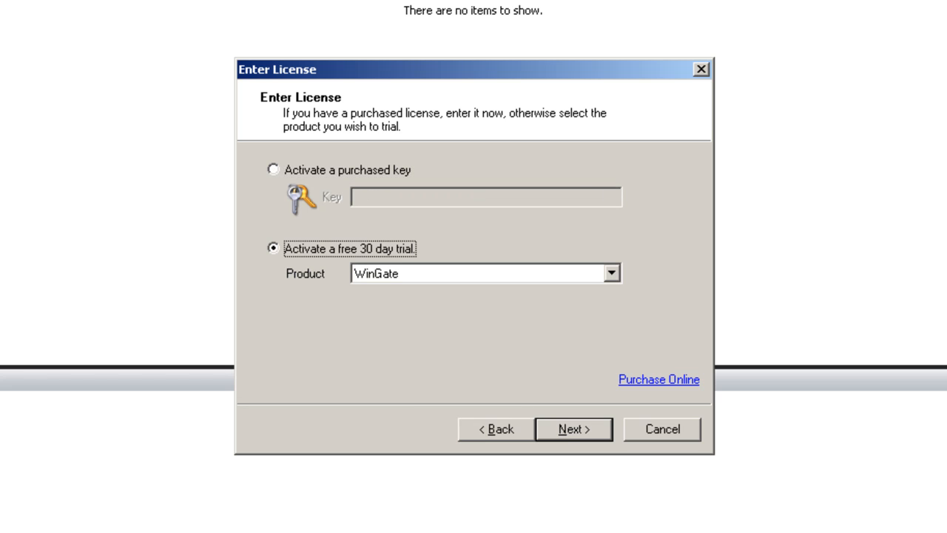
left_click(573, 429)
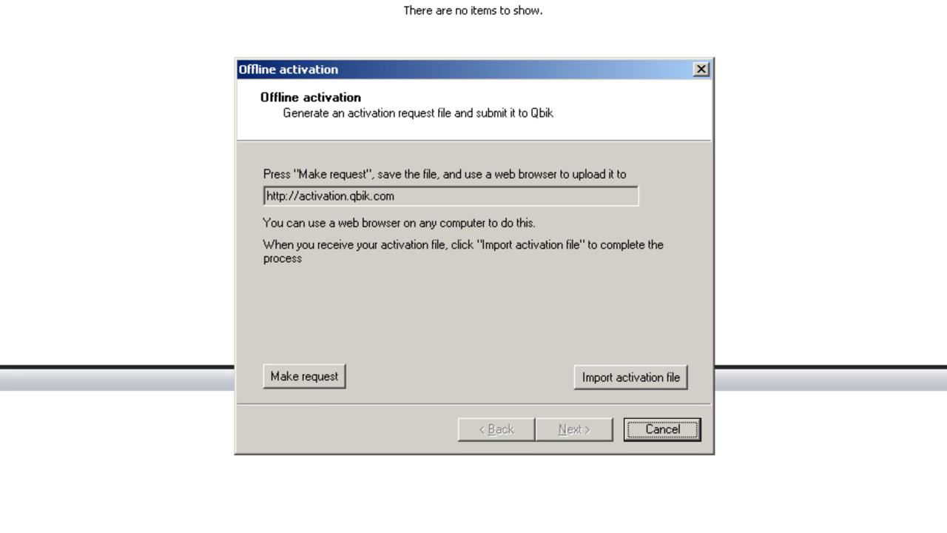
Save an offline activation request file and bring up the Start menu's shortcut options
left_click(303, 376)
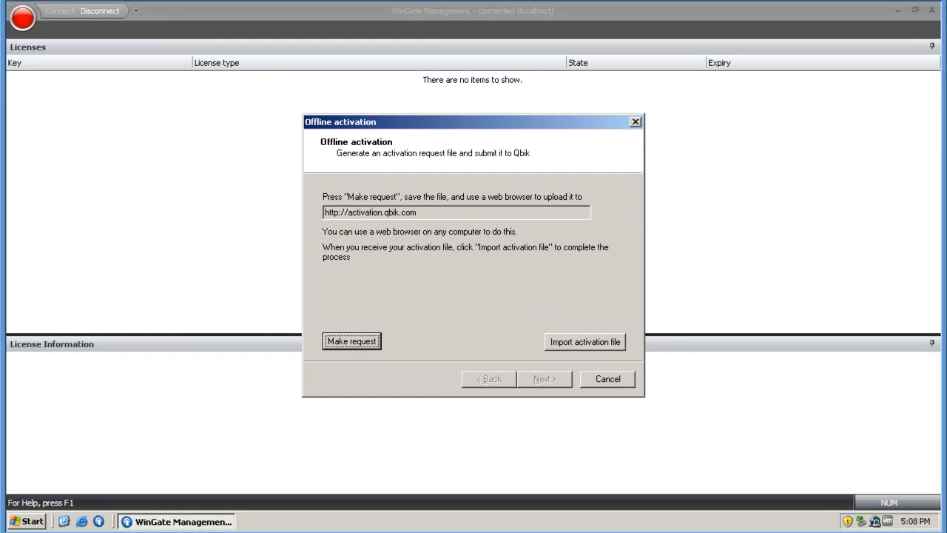
right_click(26, 521)
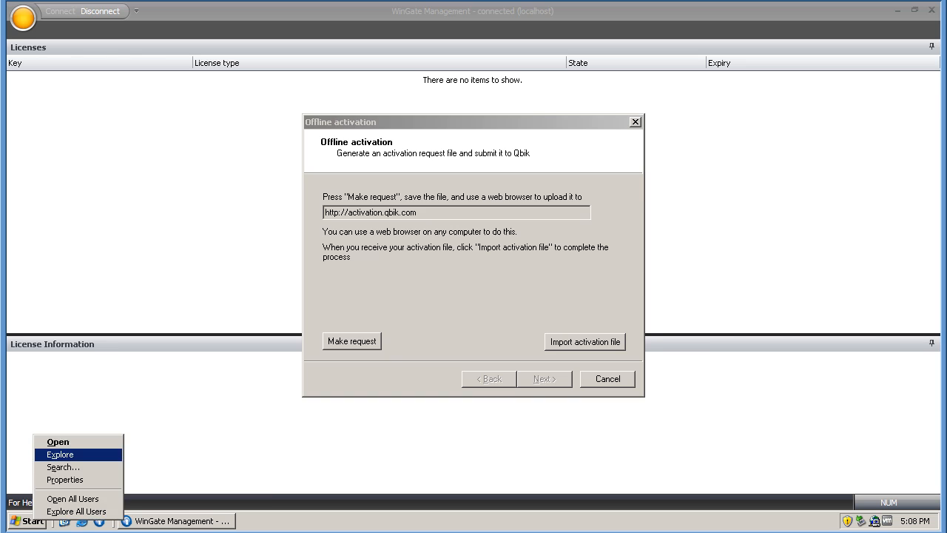
Browse to the Desktop in Windows Explorer to find License Request.req
left_click(60, 454)
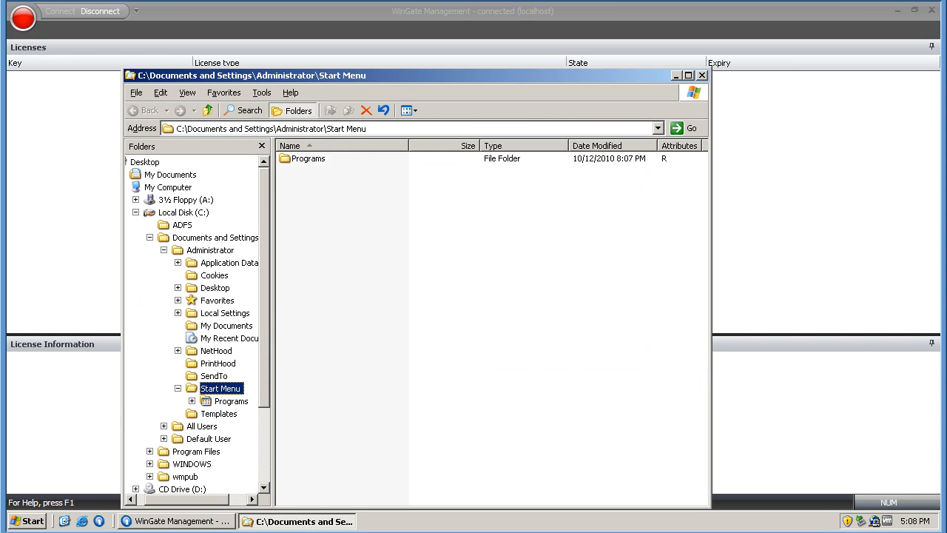
left_click(145, 162)
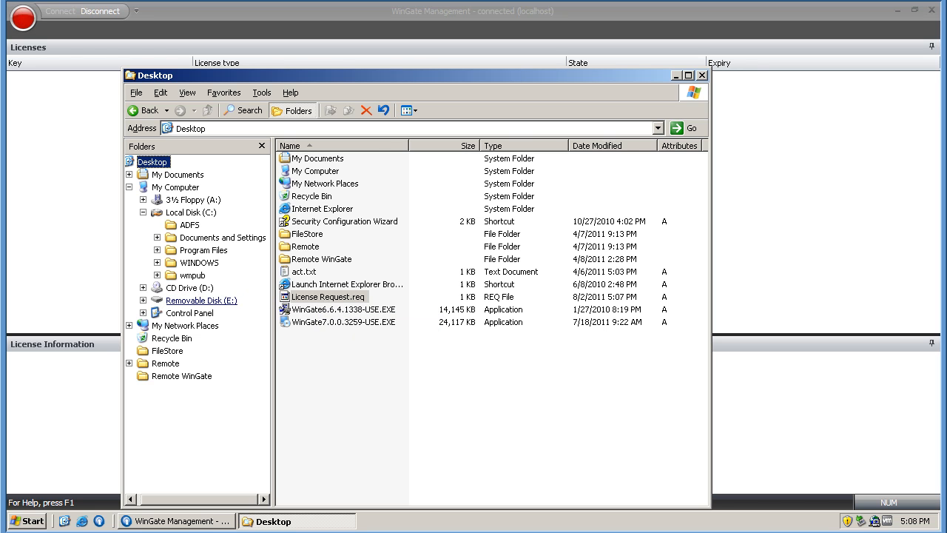
left_click(201, 299)
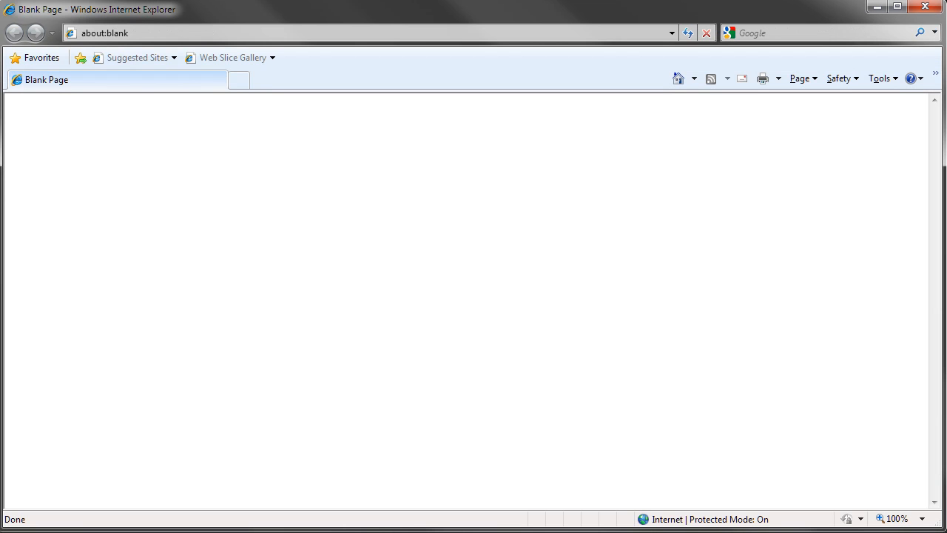
Upload License Request.req on activation.qbik.com and address the blocked download
type("activation.qbik.com/")
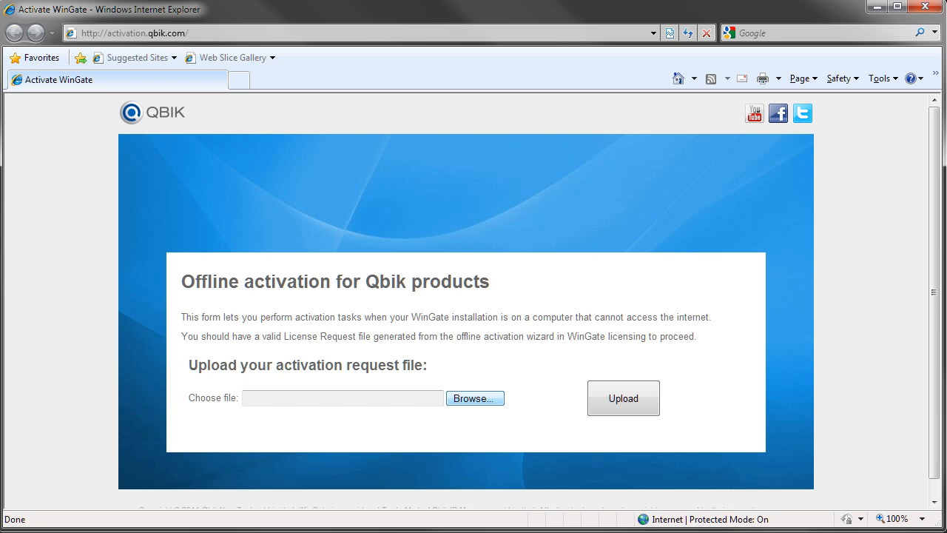
left_click(475, 398)
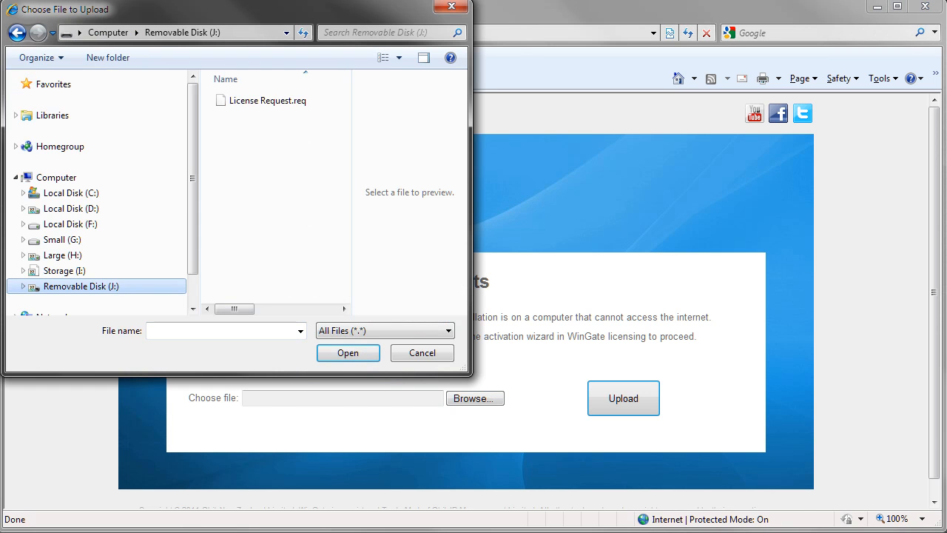
left_click(268, 100)
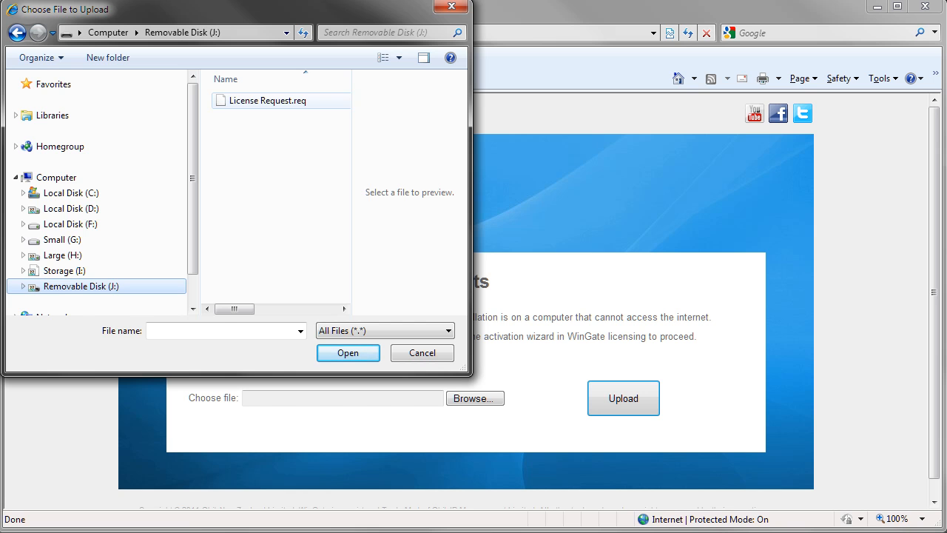
left_click(269, 100)
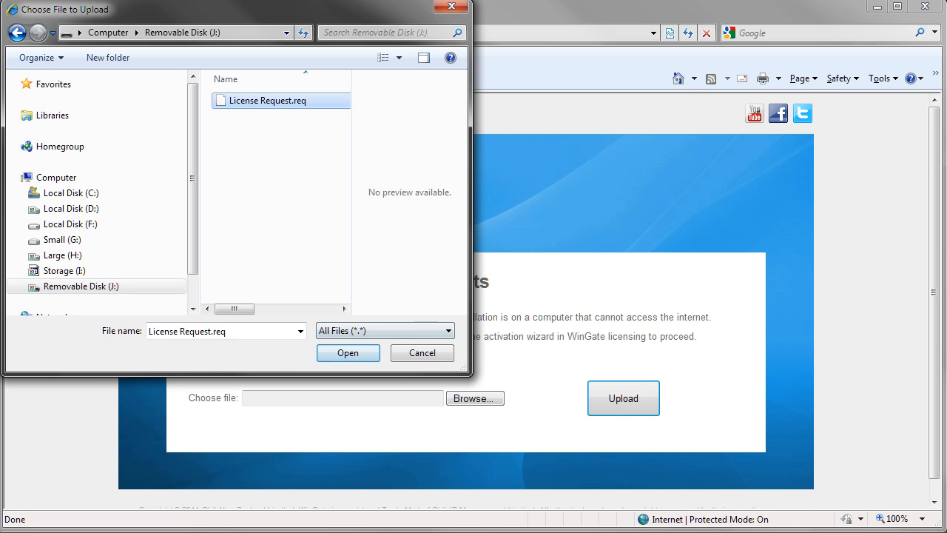
left_click(348, 352)
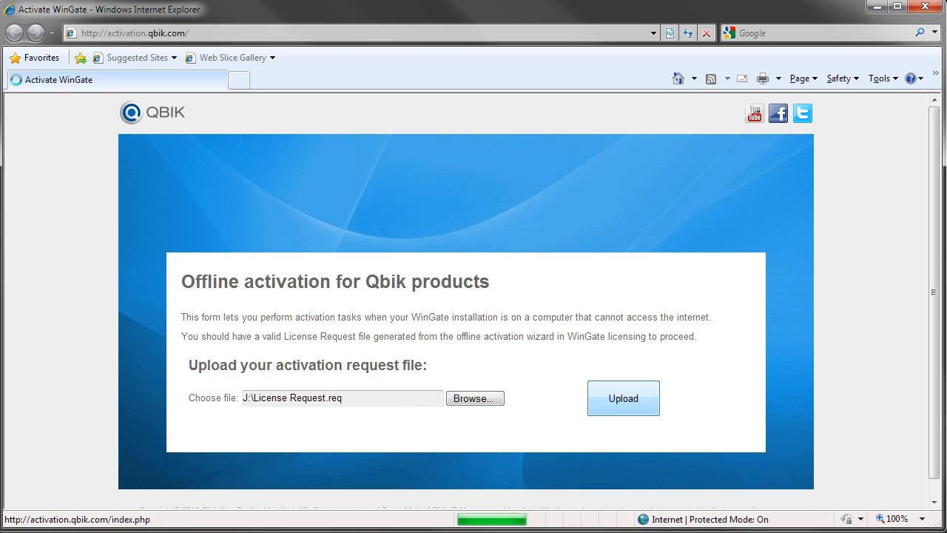
left_click(622, 398)
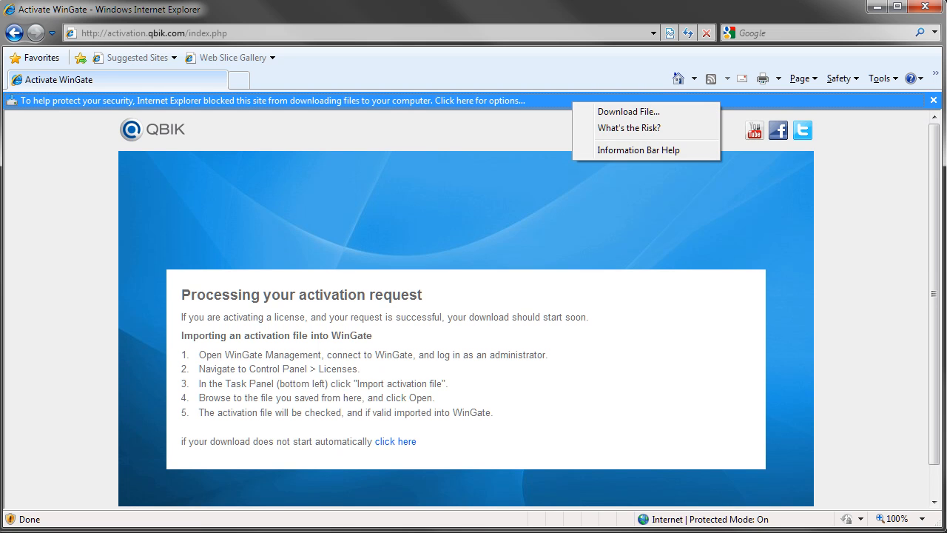
mouse_move(628, 111)
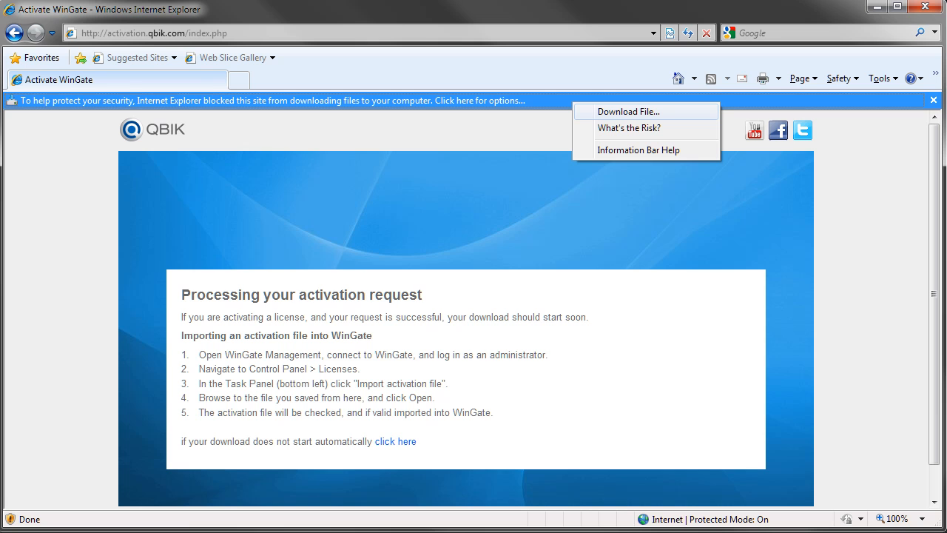
Allow the blocked download and save Trial_license_for_WIN2K3.lic to the removable disk
left_click(627, 111)
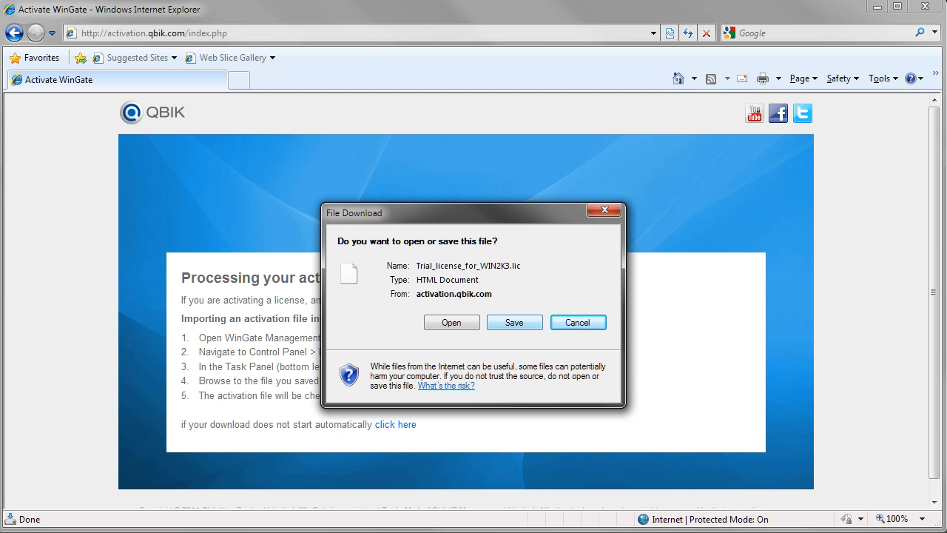
left_click(514, 321)
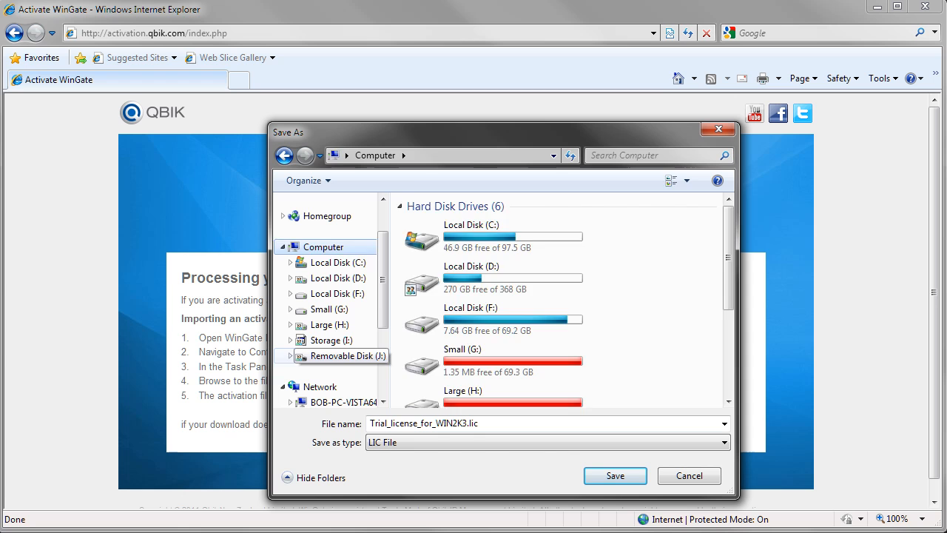
left_click(615, 475)
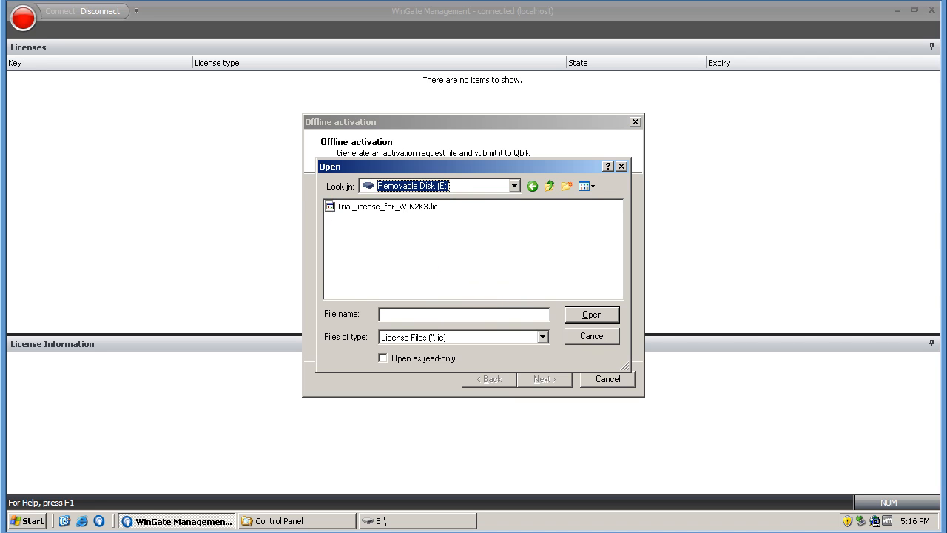
Import Trial_license_for_WIN2K3.lic, finish the wizard, and confirm restarting WinGate
left_click(591, 314)
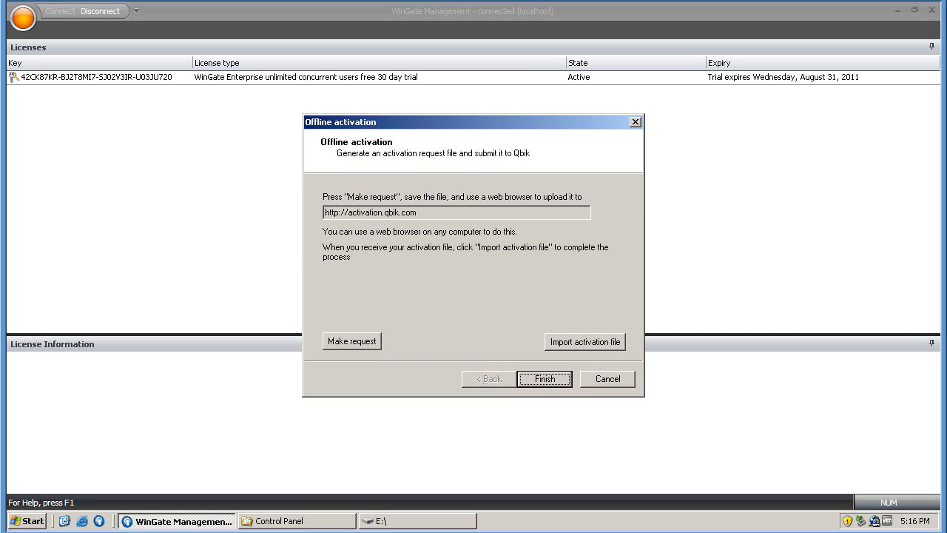
left_click(544, 378)
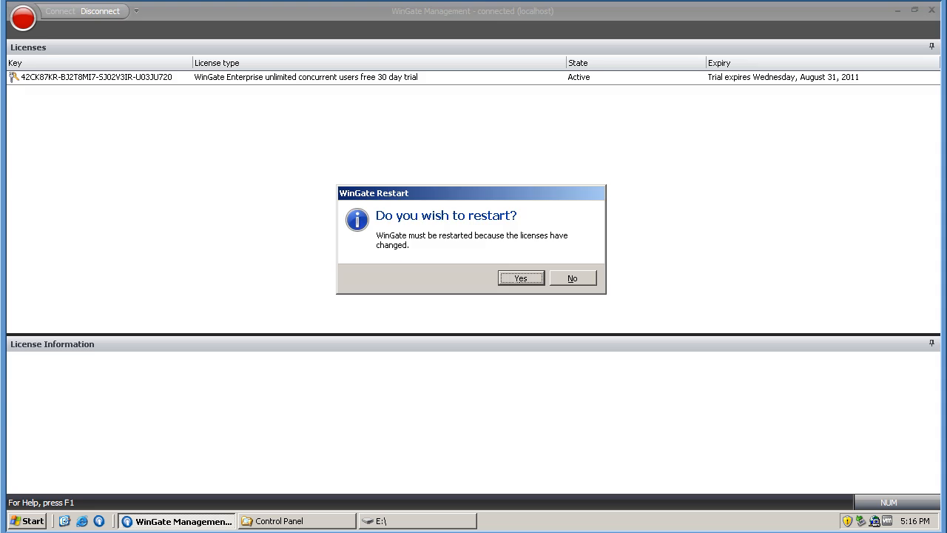
left_click(521, 278)
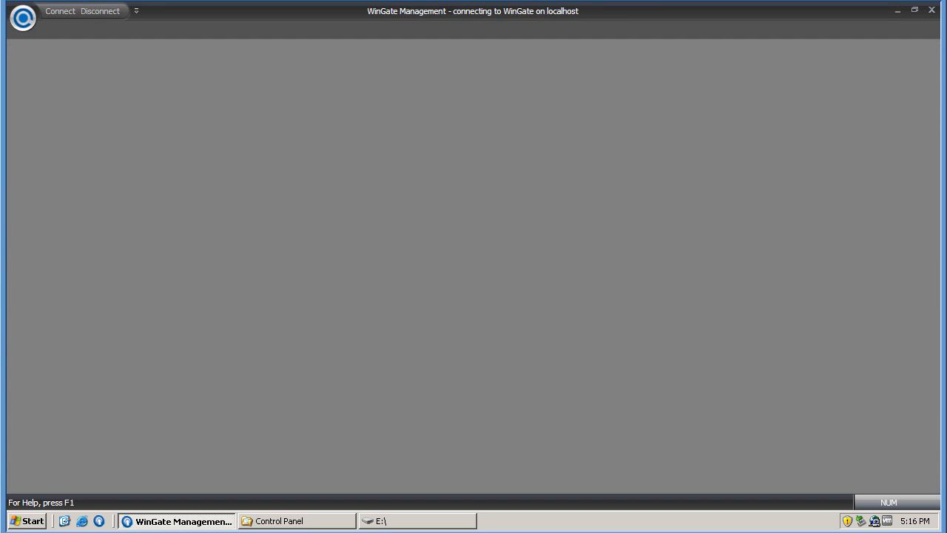
Keep Windows Users and Groups as user database provider, then log back into localhost
left_click(60, 11)
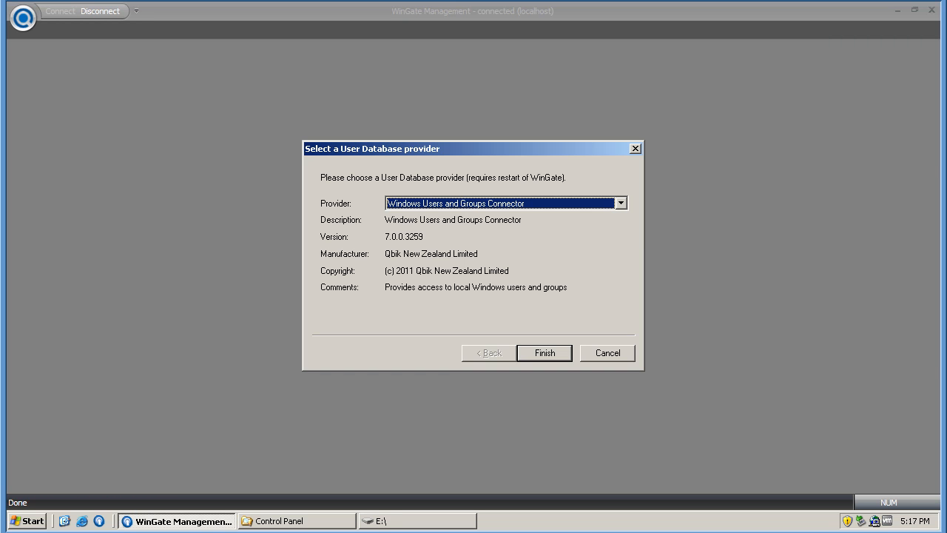
left_click(543, 352)
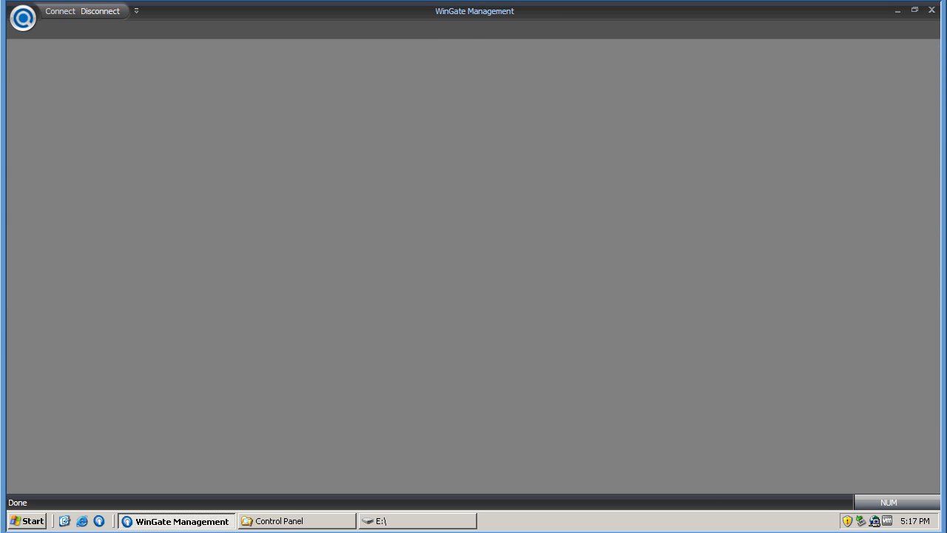
left_click(60, 10)
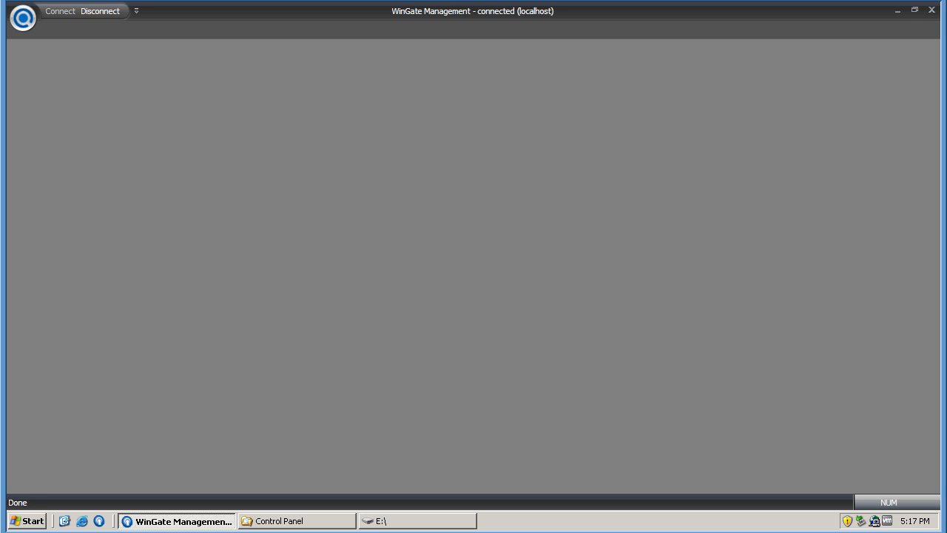
left_click(60, 10)
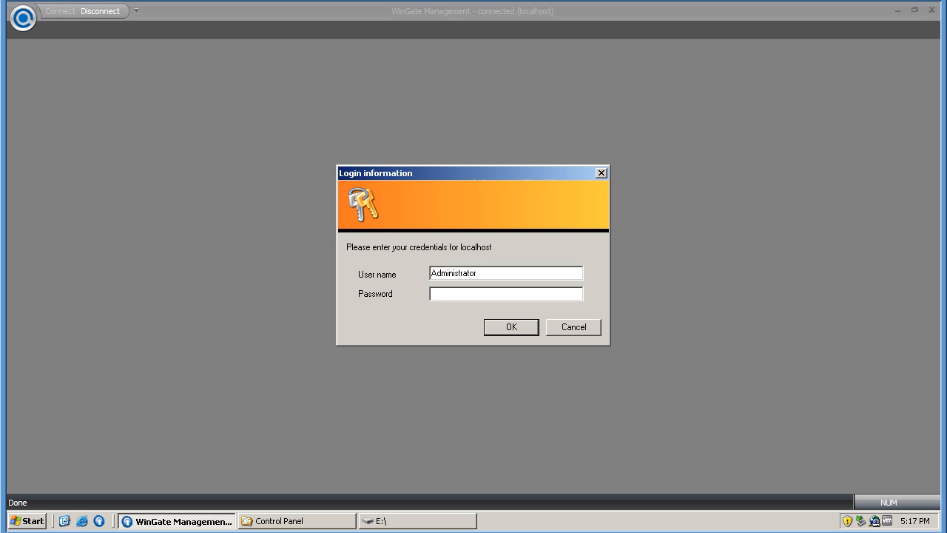
left_click(510, 326)
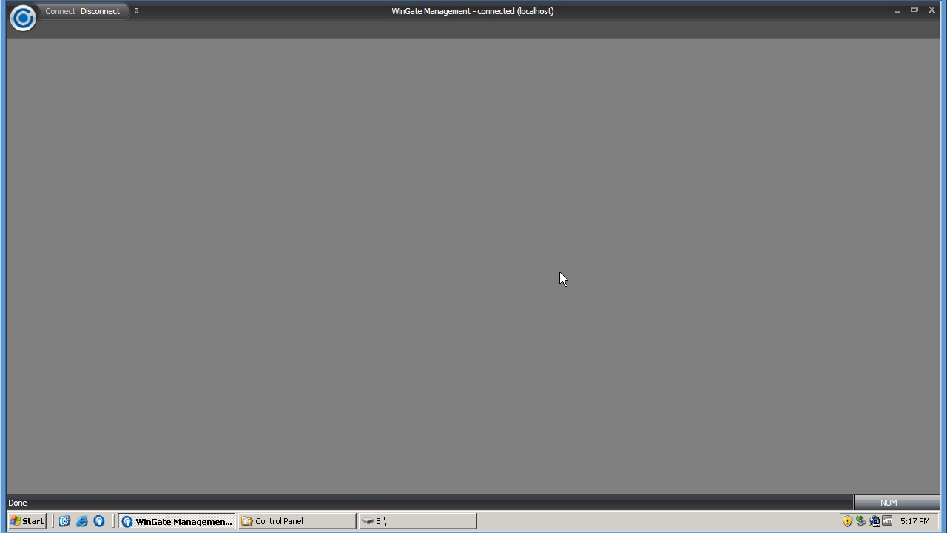